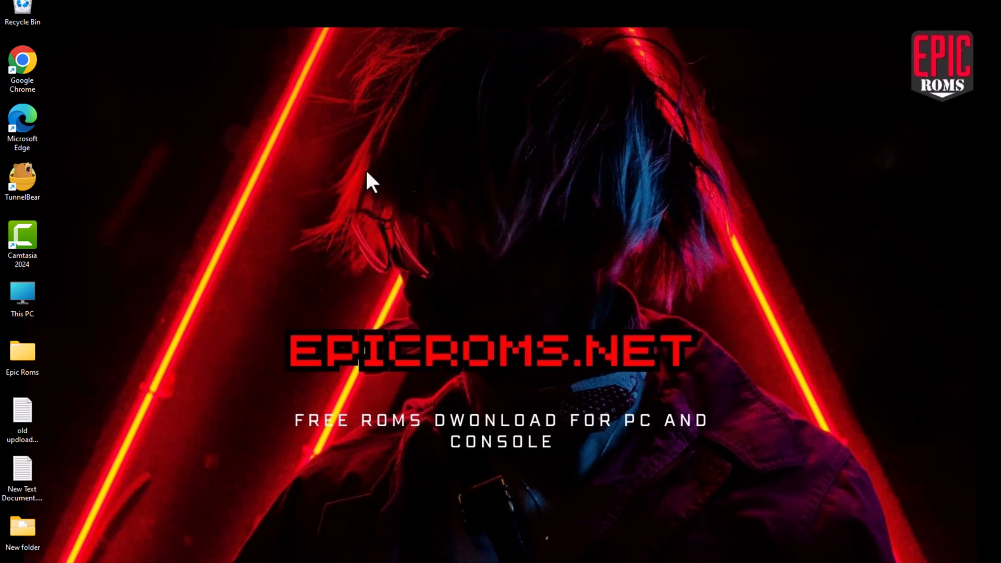
- Browse the EpicRoms home page ROM listings and maximize the Chrome window
{"action": "right_click", "coordinate": [367, 185]}
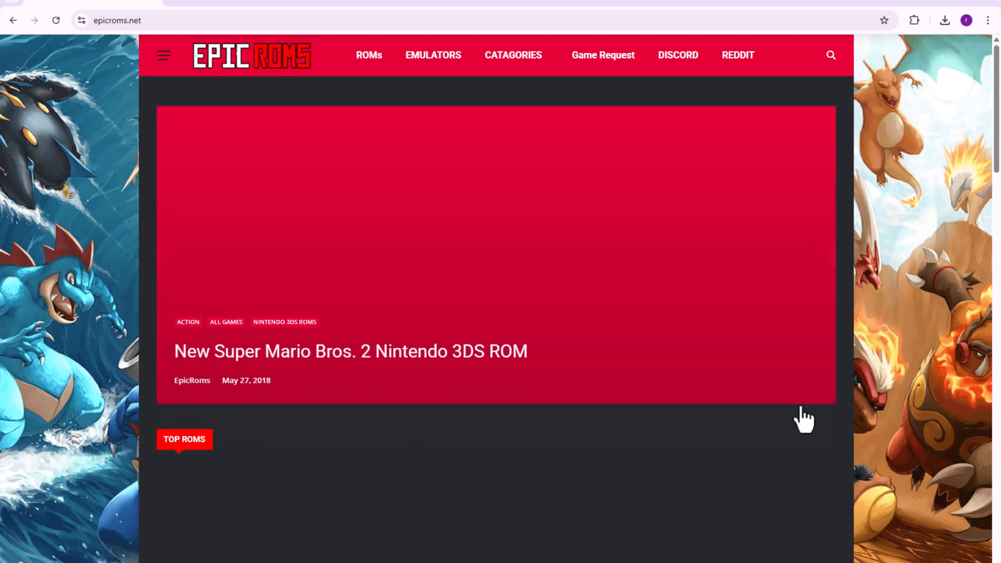
{"action": "scroll", "scroll_direction": "down", "scroll_amount": 3}
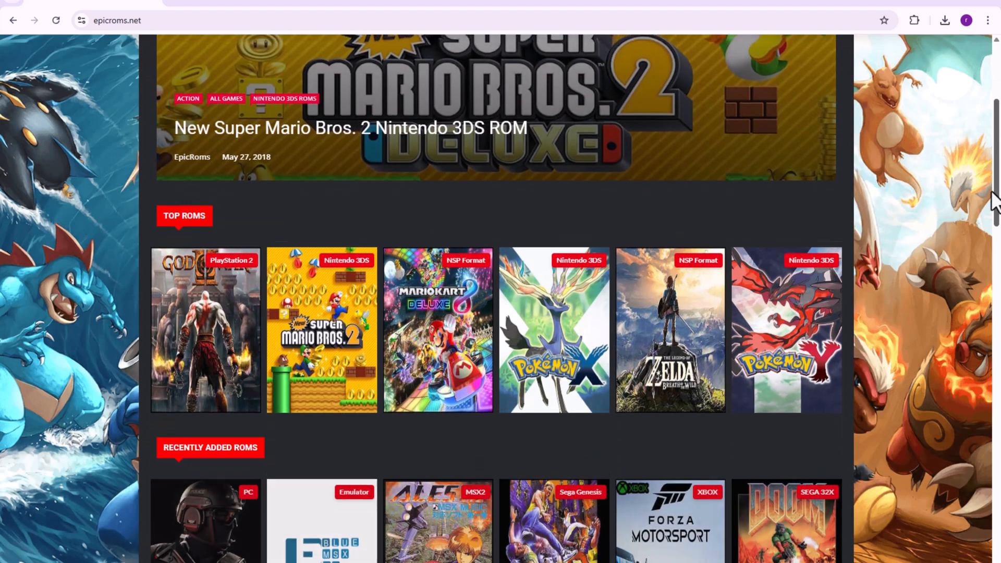
{"action": "scroll", "scroll_direction": "down", "scroll_amount": 3}
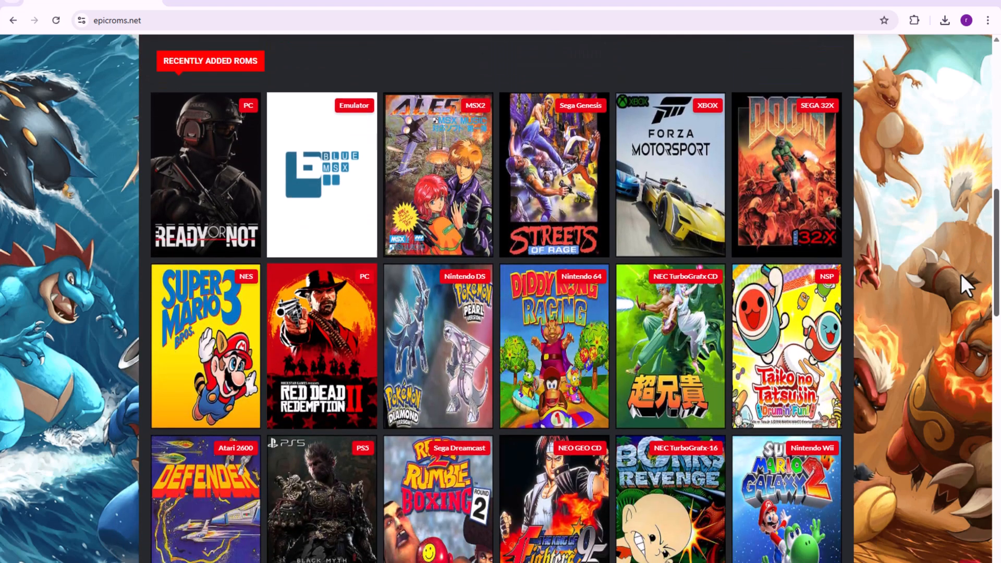
{"action": "scroll", "scroll_direction": "up", "scroll_amount": 3}
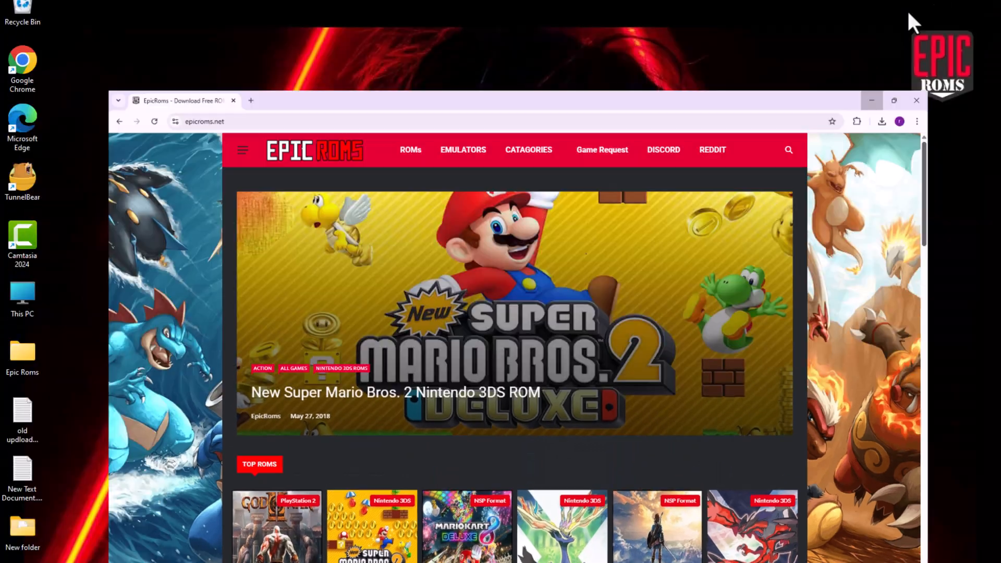
{"action": "left_click", "coordinate": [915, 100]}
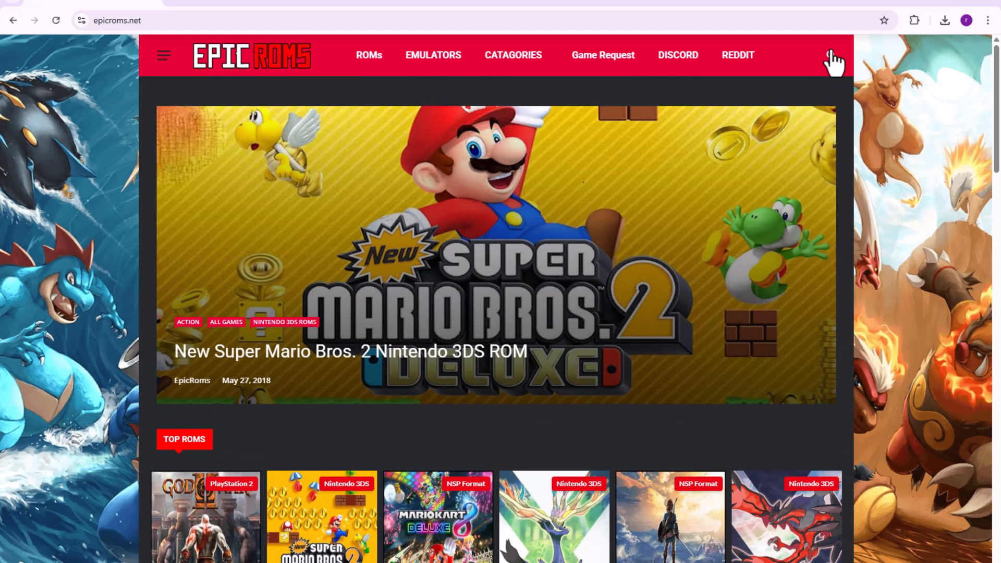
- Search the EpicRoms site for "Animal crossing" to list the New Leaf 3DS game
{"action": "left_click", "coordinate": [833, 57]}
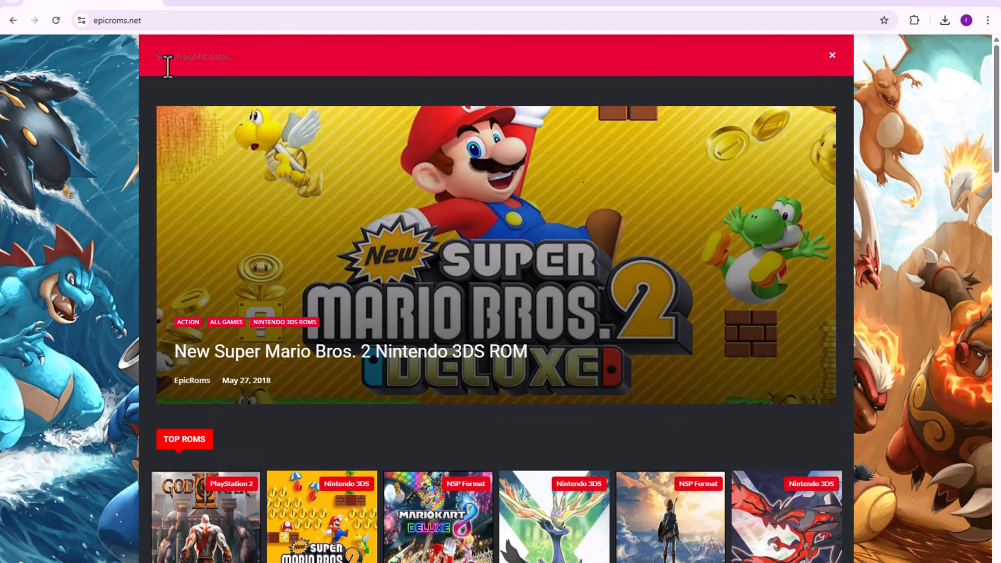
{"action": "mouse_move", "coordinate": [674, 40]}
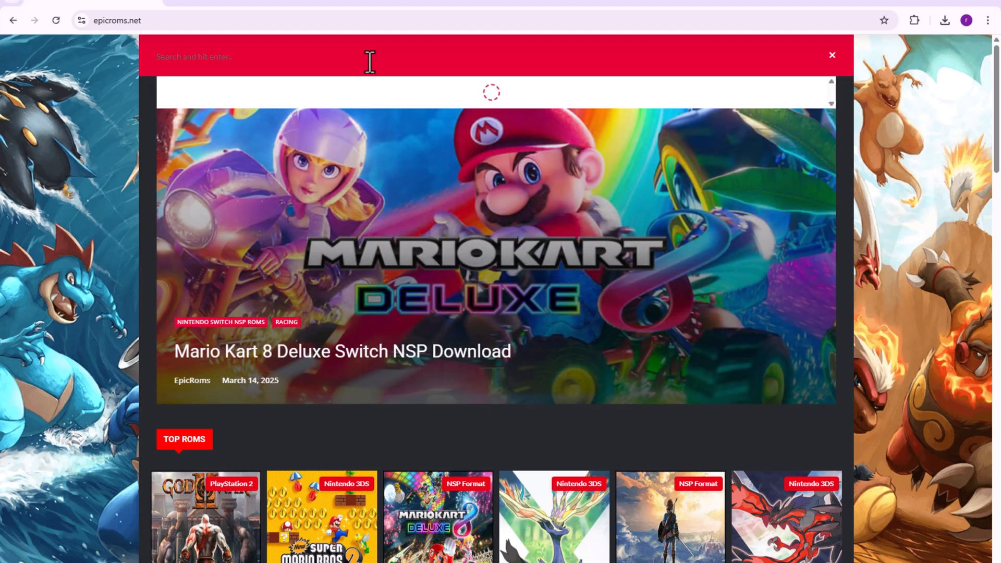
{"action": "type", "text": "A"}
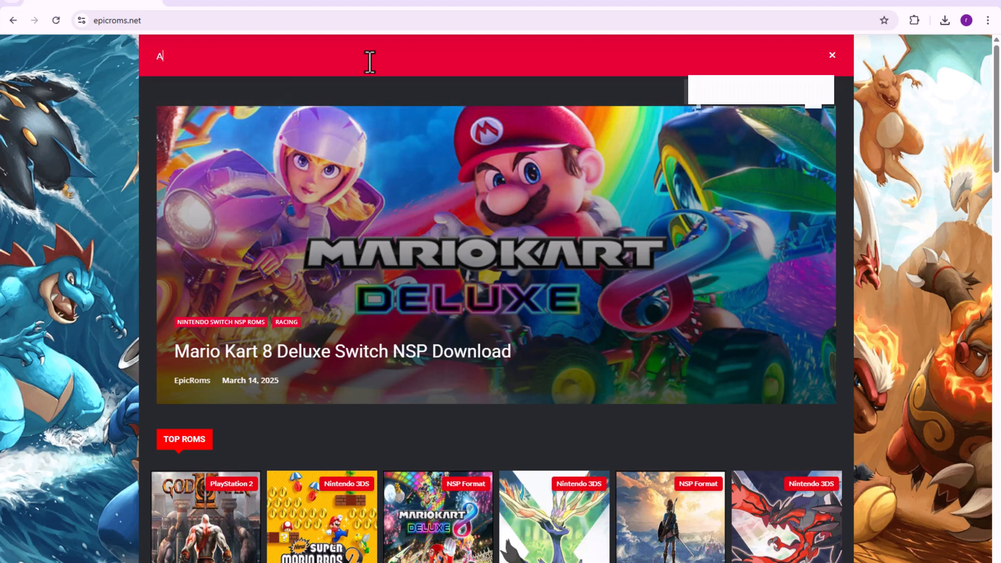
{"action": "type", "text": "nimal"}
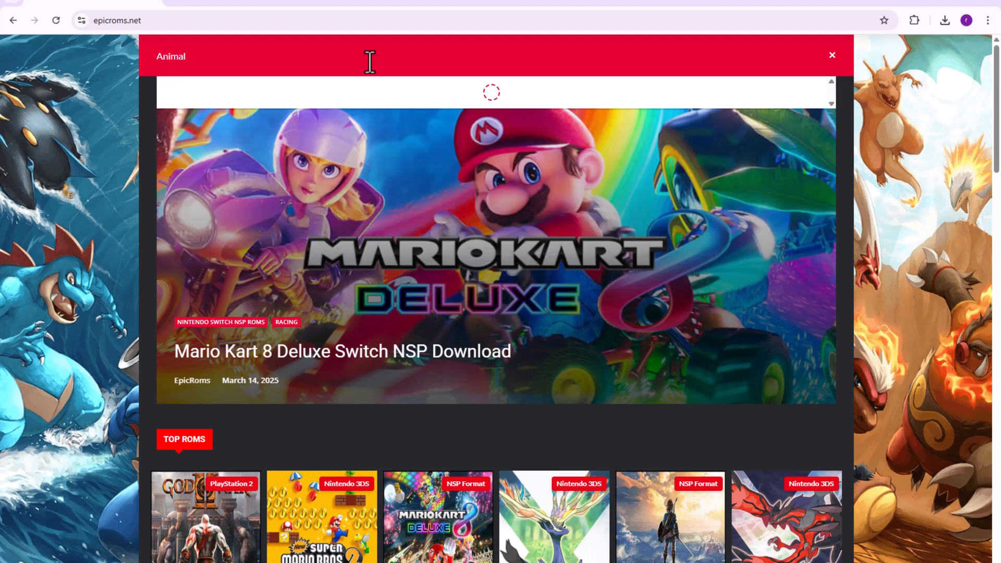
{"action": "type", "text": "cr"}
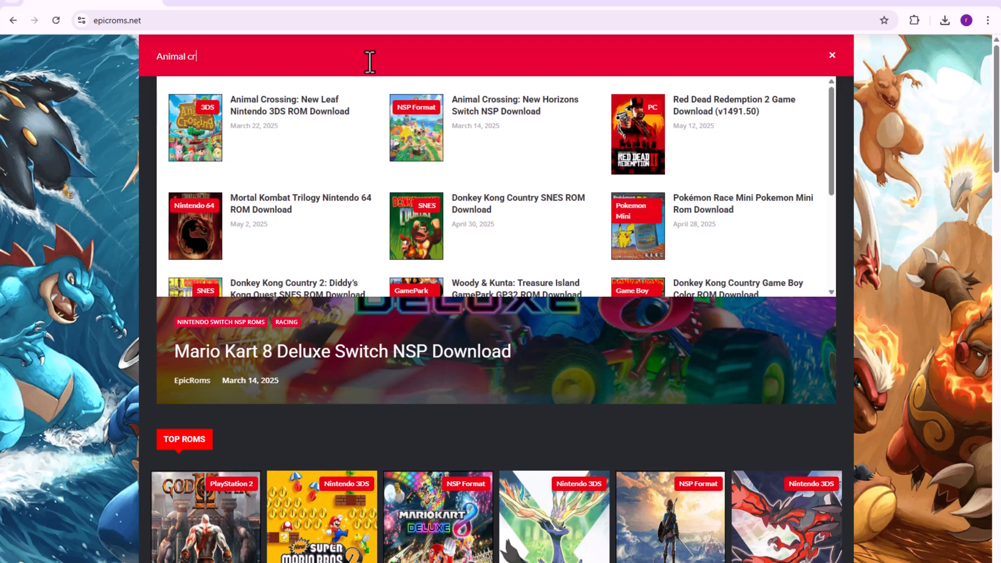
{"action": "type", "text": "ossing"}
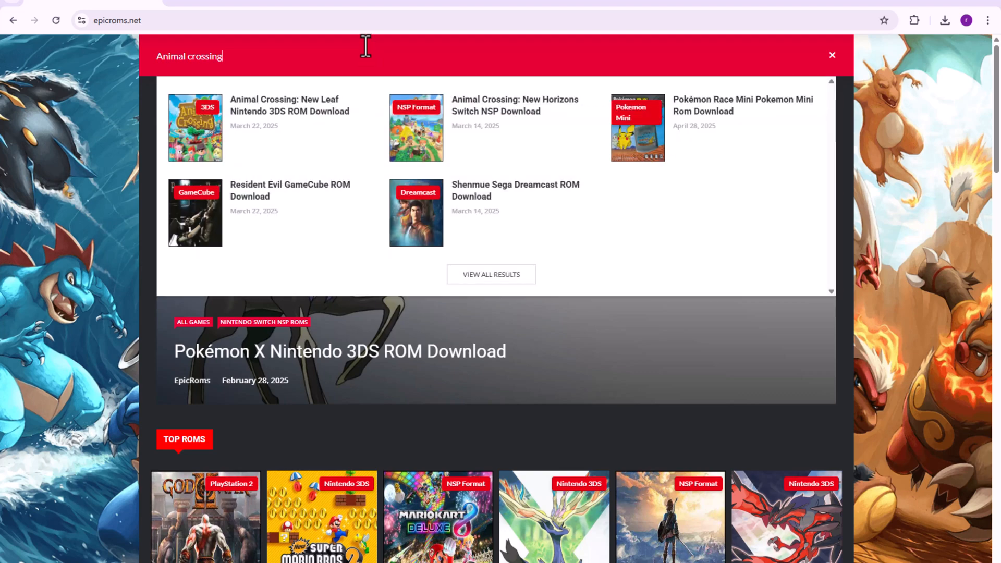
{"action": "mouse_move", "coordinate": [201, 147]}
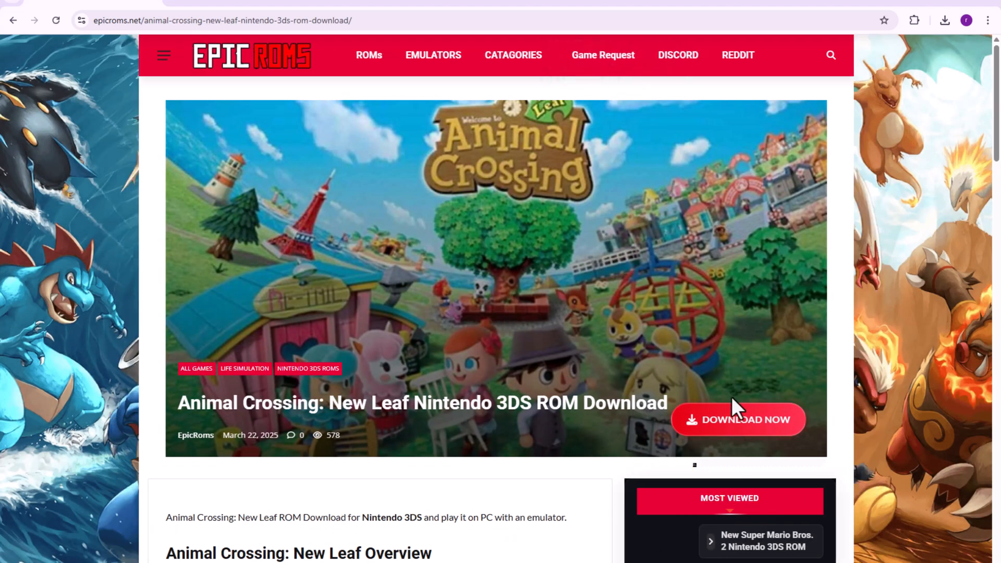
- Scroll down the Animal Crossing: New Leaf 3DS ROM page to its downloads
{"action": "scroll", "scroll_direction": "down", "scroll_amount": 3}
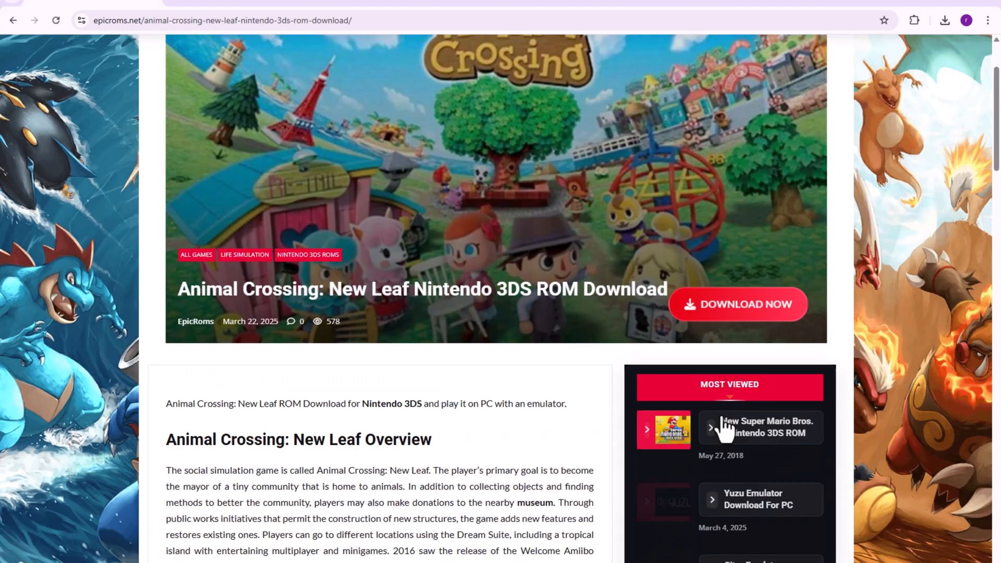
{"action": "scroll", "scroll_direction": "down", "scroll_amount": 3}
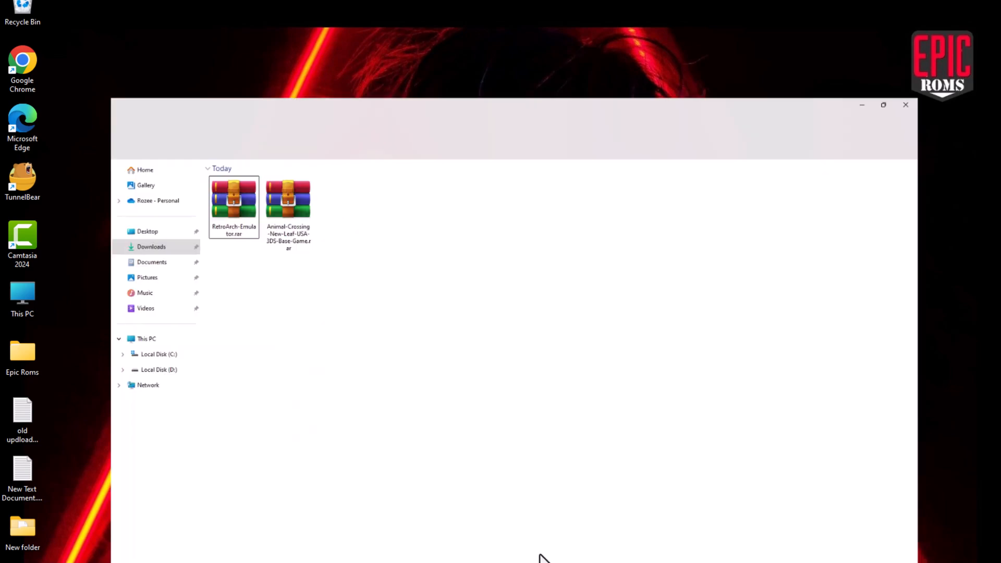
- Extract the RetroArch emulator and Animal Crossing .rar archives to their own folders with WinRAR
{"action": "left_click", "coordinate": [883, 104]}
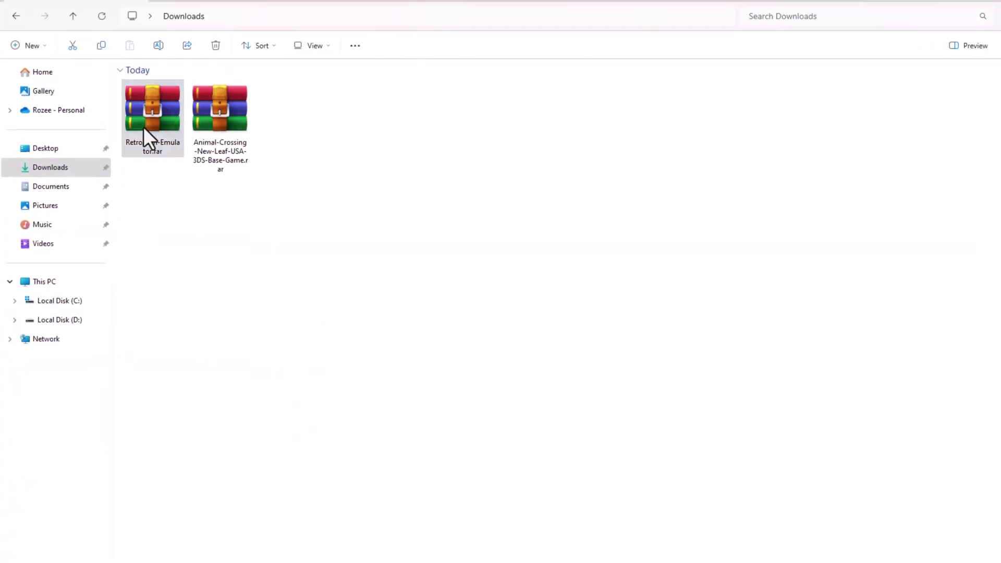
{"action": "right_click", "coordinate": [152, 106]}
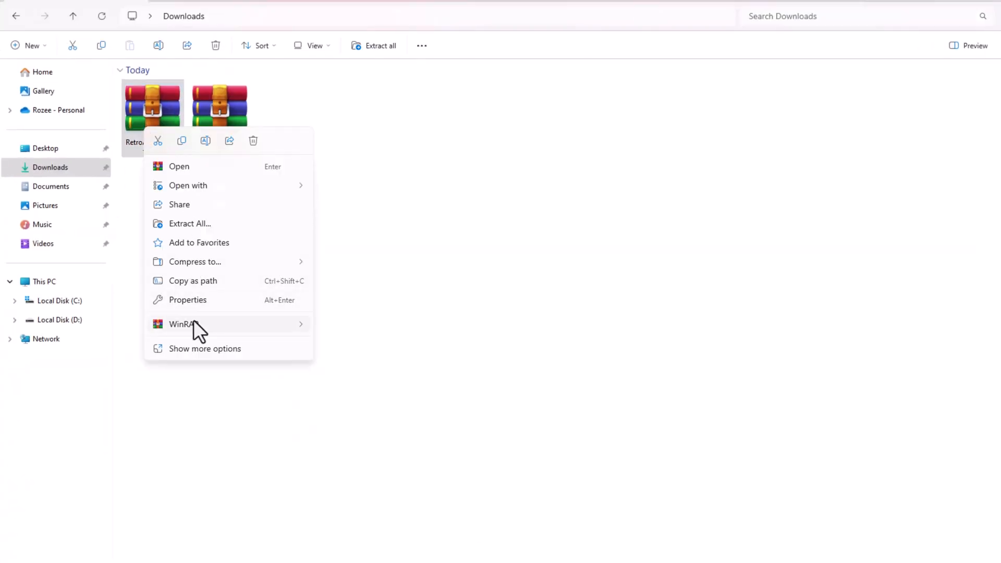
{"action": "left_click", "coordinate": [350, 381]}
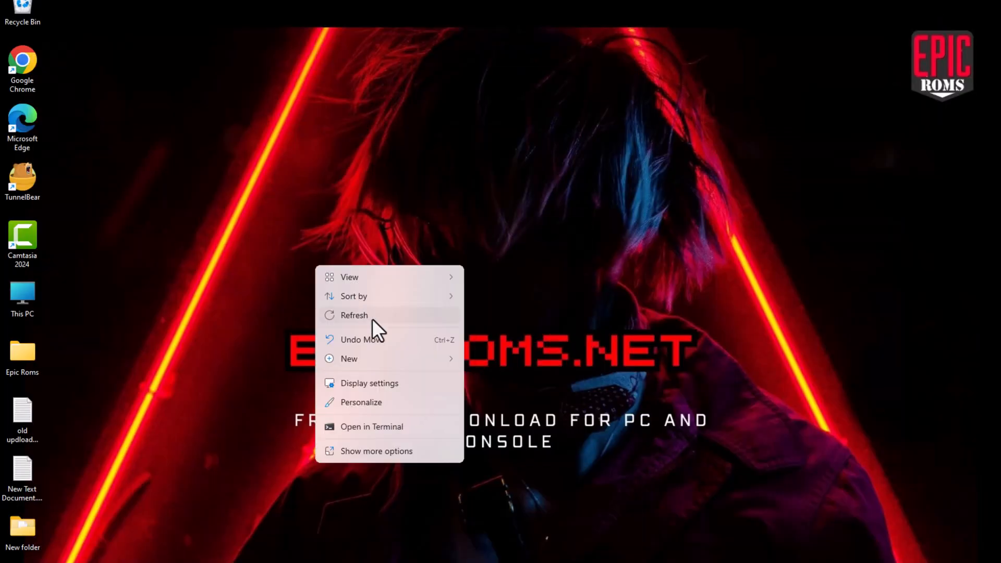
{"action": "left_click", "coordinate": [354, 315]}
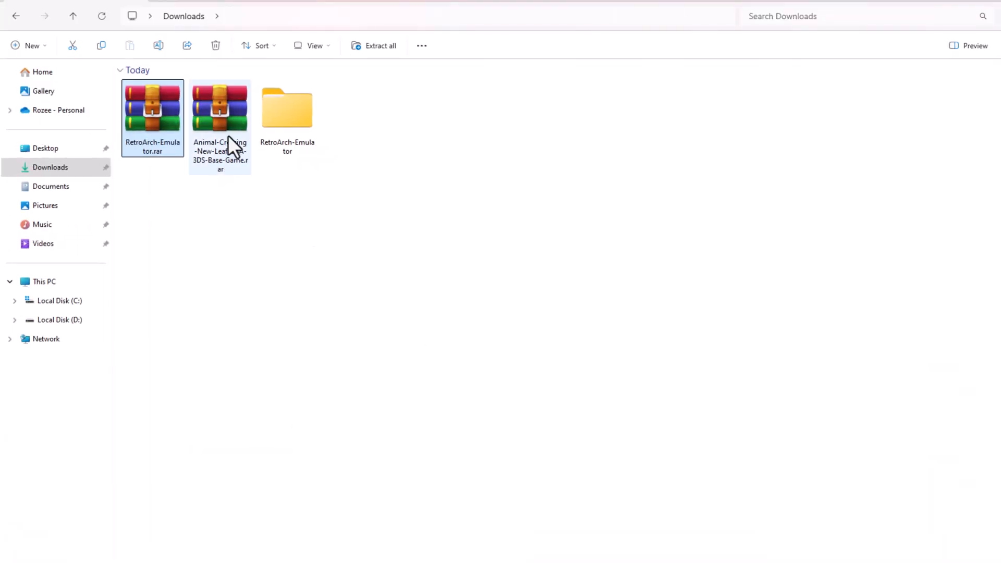
{"action": "right_click", "coordinate": [220, 107]}
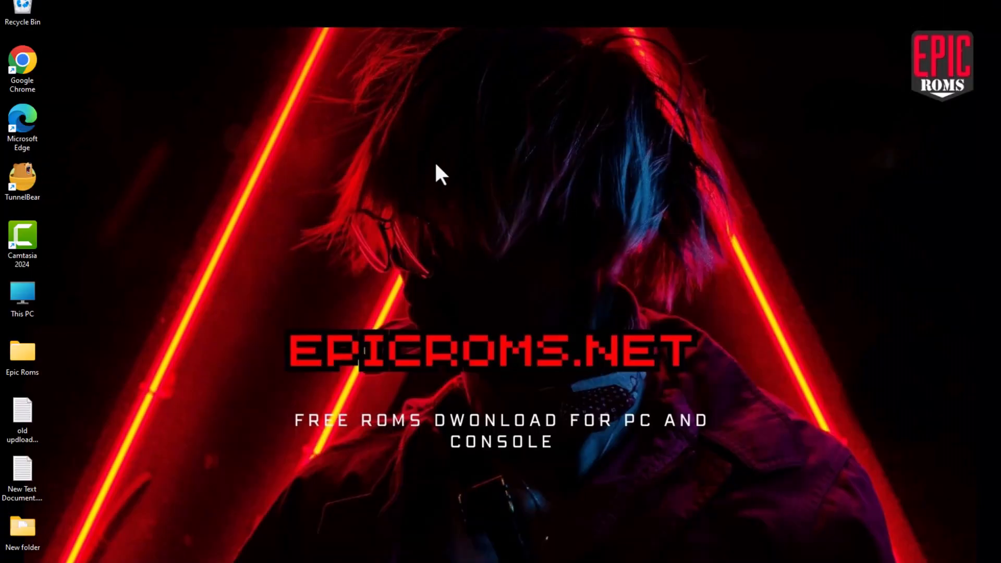
{"action": "mouse_move", "coordinate": [284, 328]}
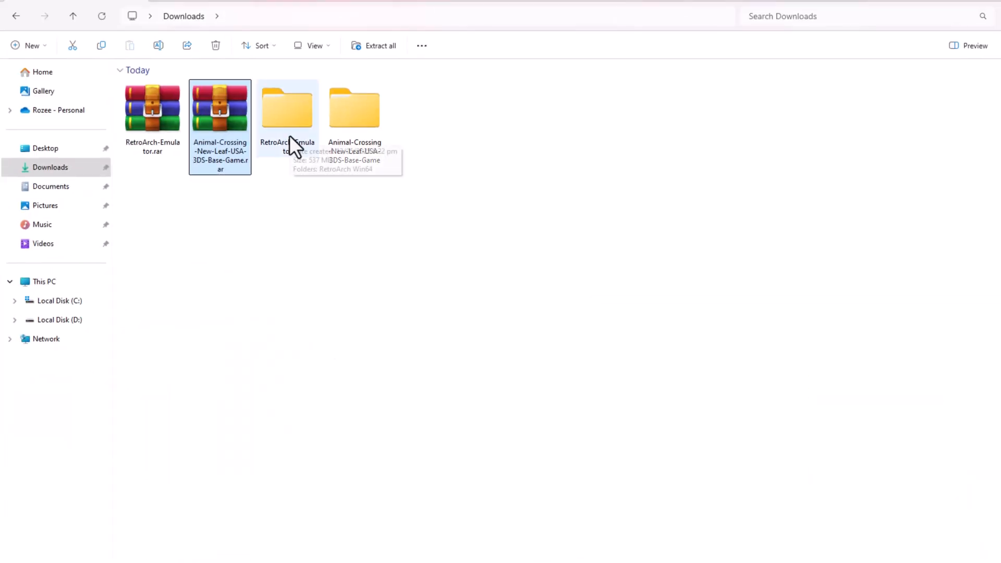
- Launch retroarch.exe from the RetroArch-Emulator / RetroArch Win64 folder
{"action": "double_click", "coordinate": [286, 108]}
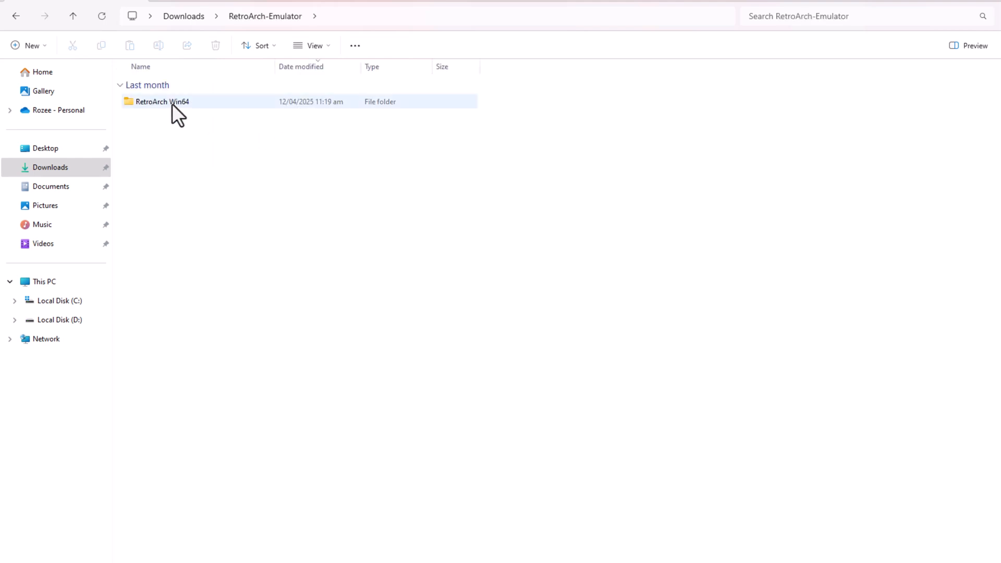
{"action": "double_click", "coordinate": [163, 101]}
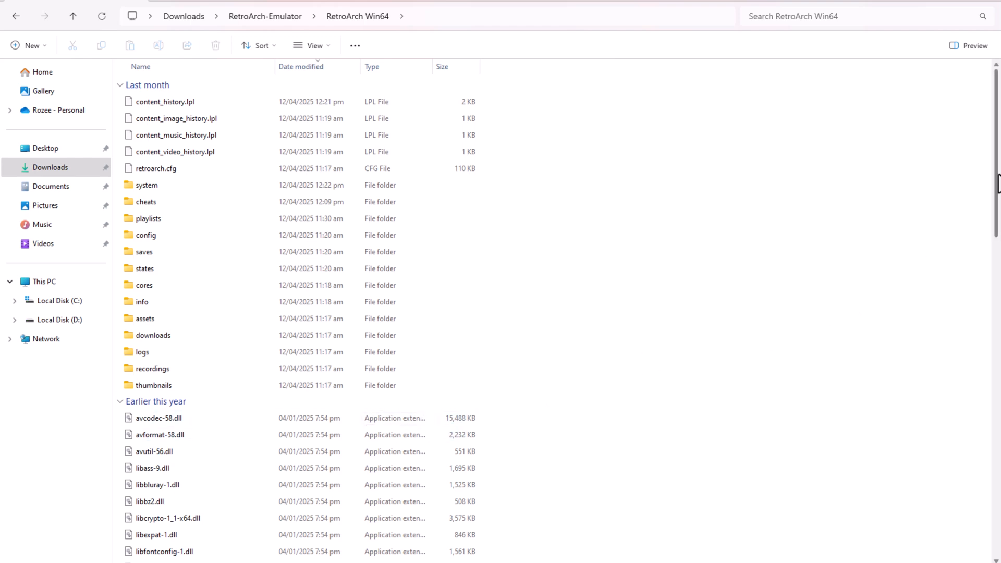
{"action": "scroll", "scroll_direction": "down", "scroll_amount": 3}
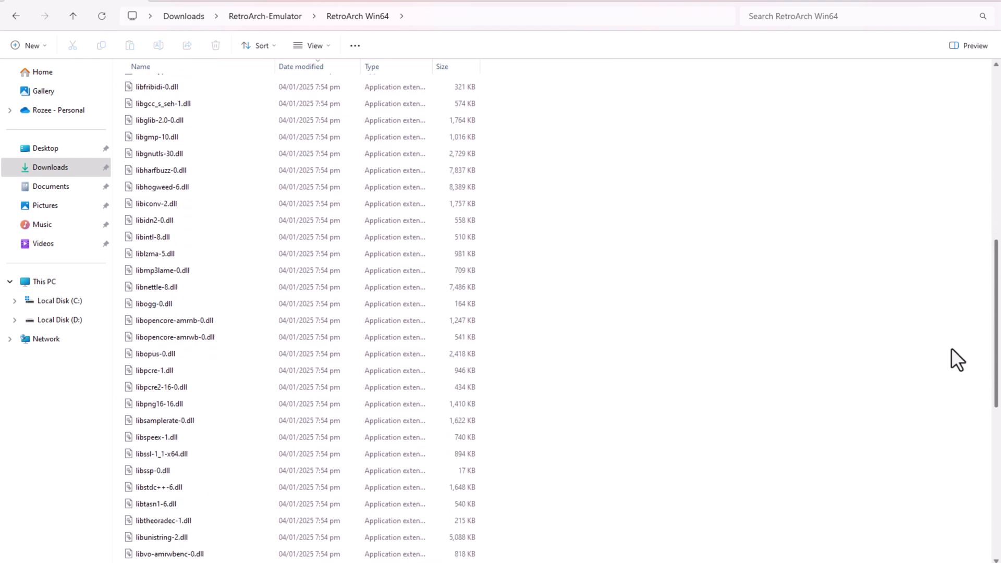
{"action": "scroll", "scroll_direction": "down", "scroll_amount": 3}
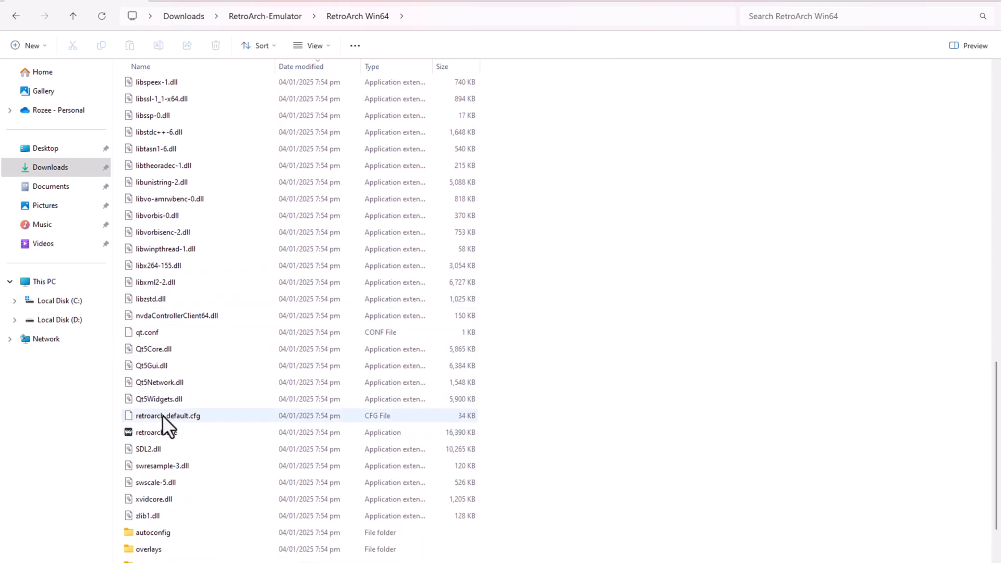
{"action": "left_click", "coordinate": [155, 432]}
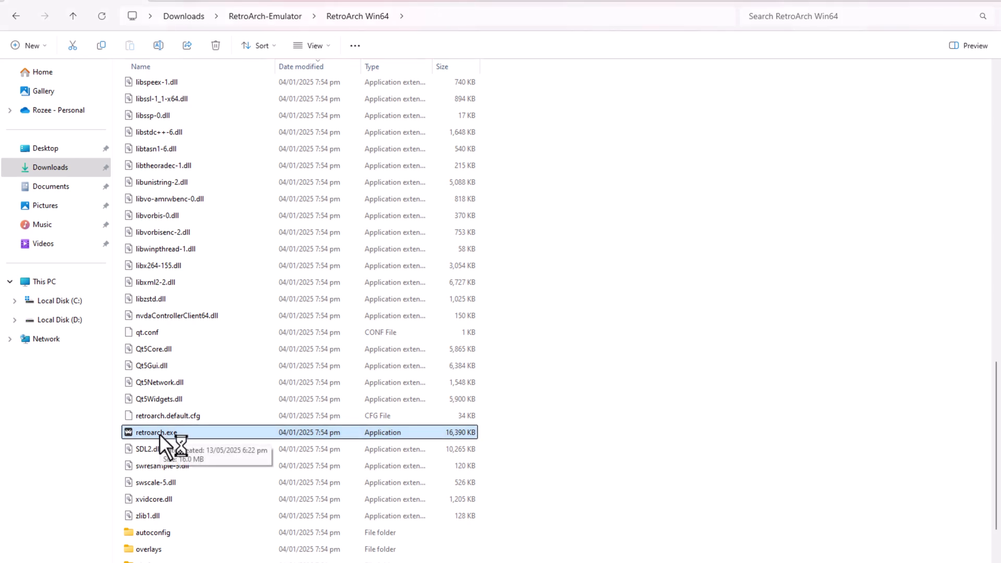
{"action": "double_click", "coordinate": [156, 432]}
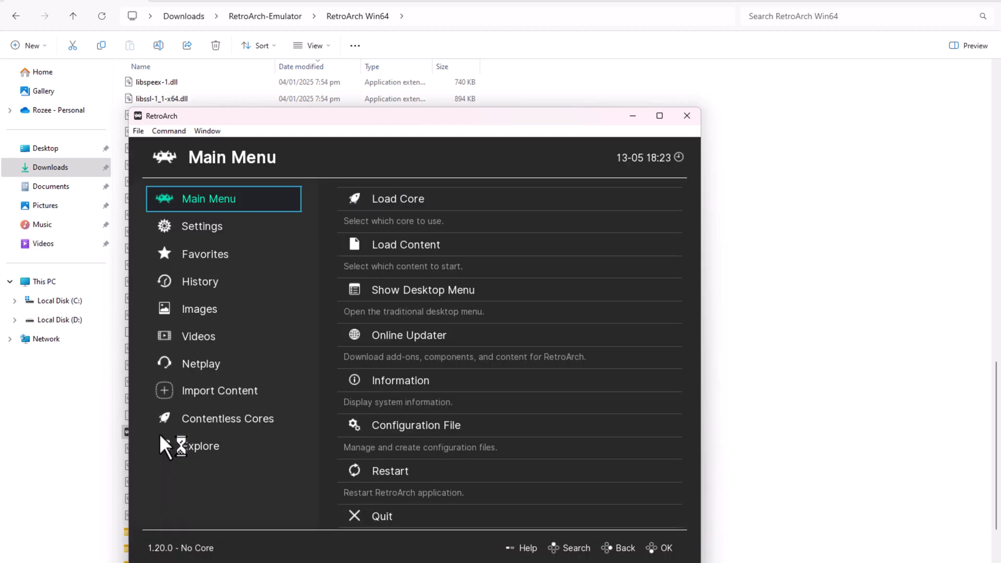
{"action": "mouse_move", "coordinate": [317, 375]}
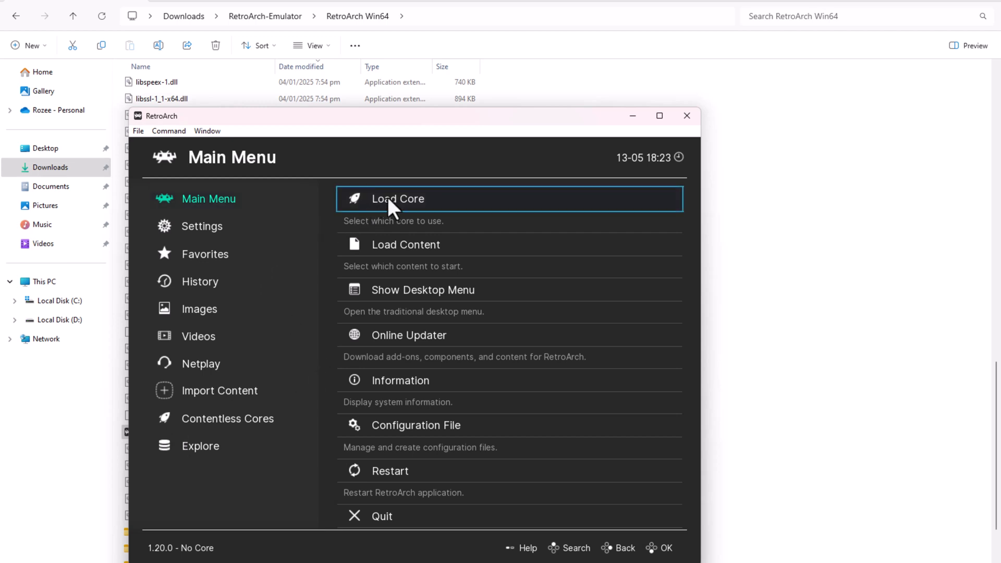
- From Load Core, fetch the Core Downloader list of available cores
{"action": "left_click", "coordinate": [397, 198]}
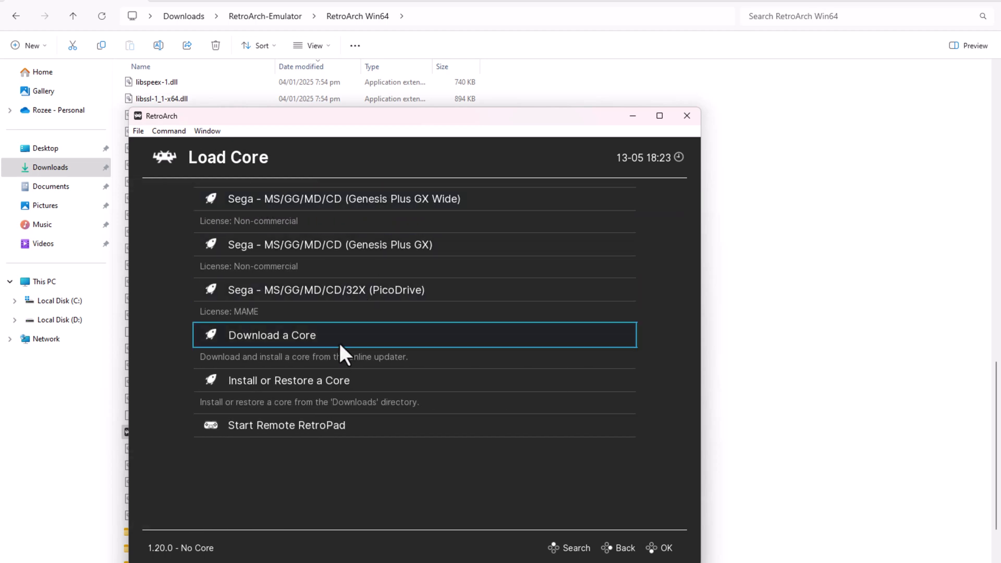
{"action": "left_click", "coordinate": [271, 334]}
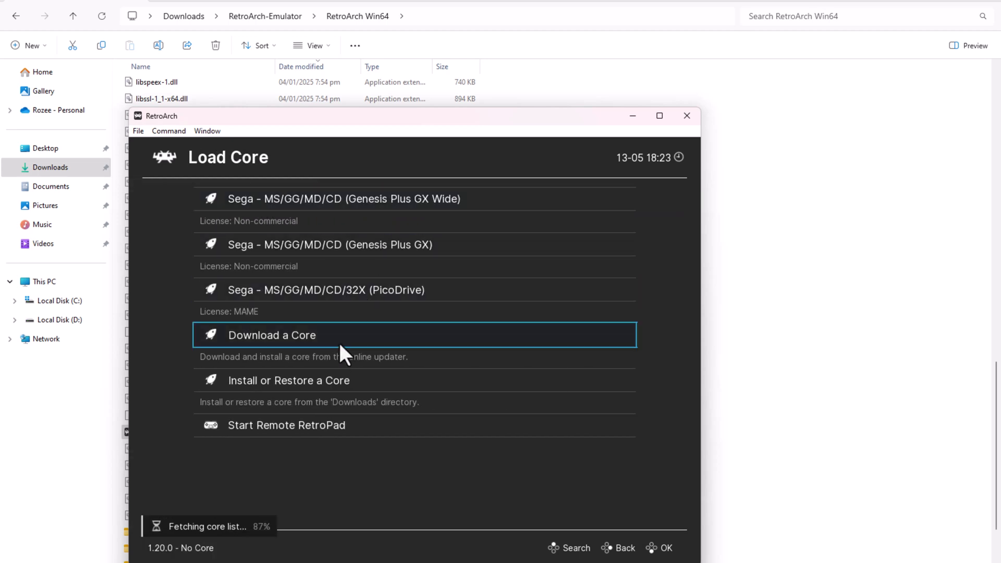
{"action": "left_click", "coordinate": [271, 335]}
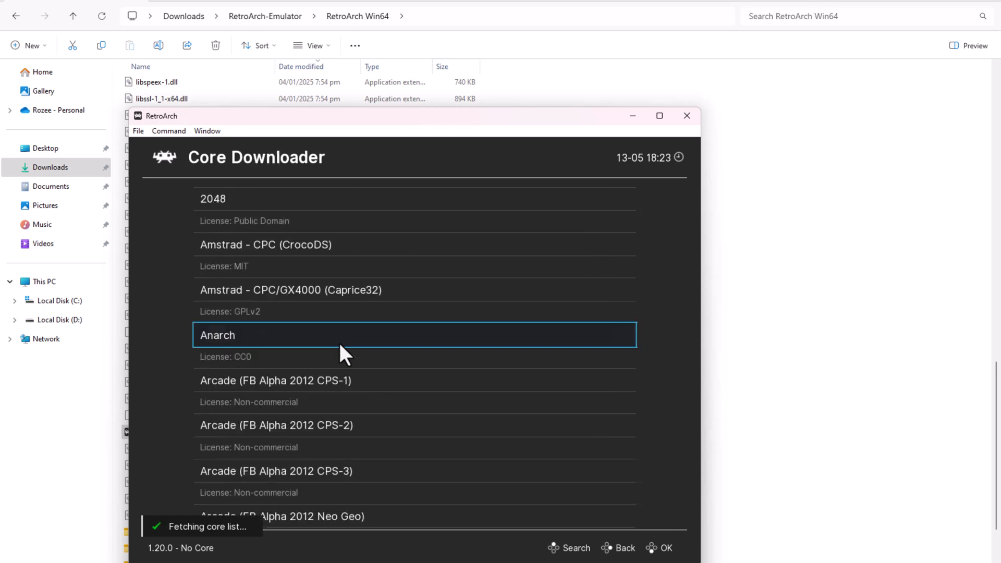
- Scroll the Core Downloader list down to the Nintendo - 3DS (Citra) core
{"action": "scroll", "scroll_direction": "down", "scroll_amount": 3}
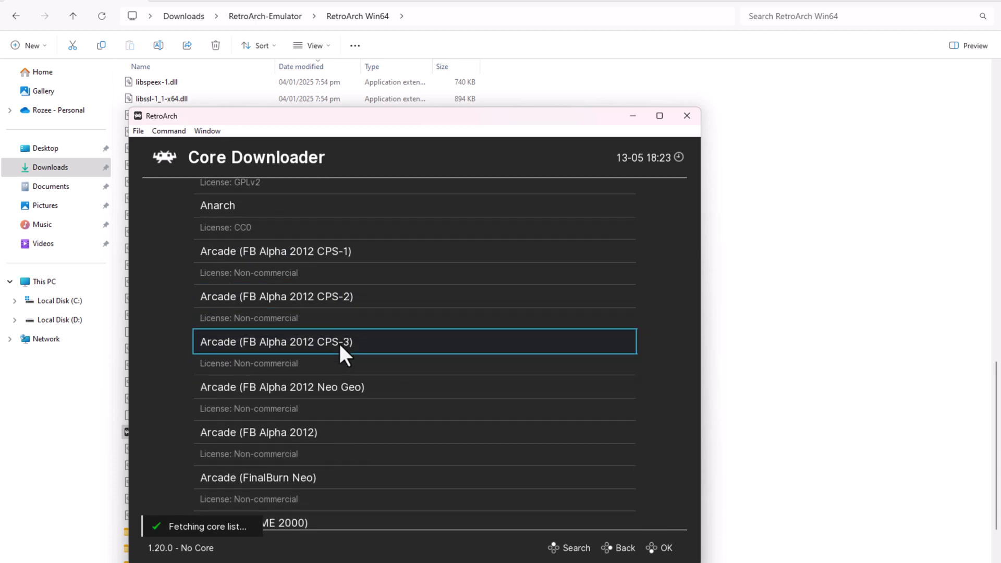
{"action": "scroll", "scroll_direction": "down", "scroll_amount": 3}
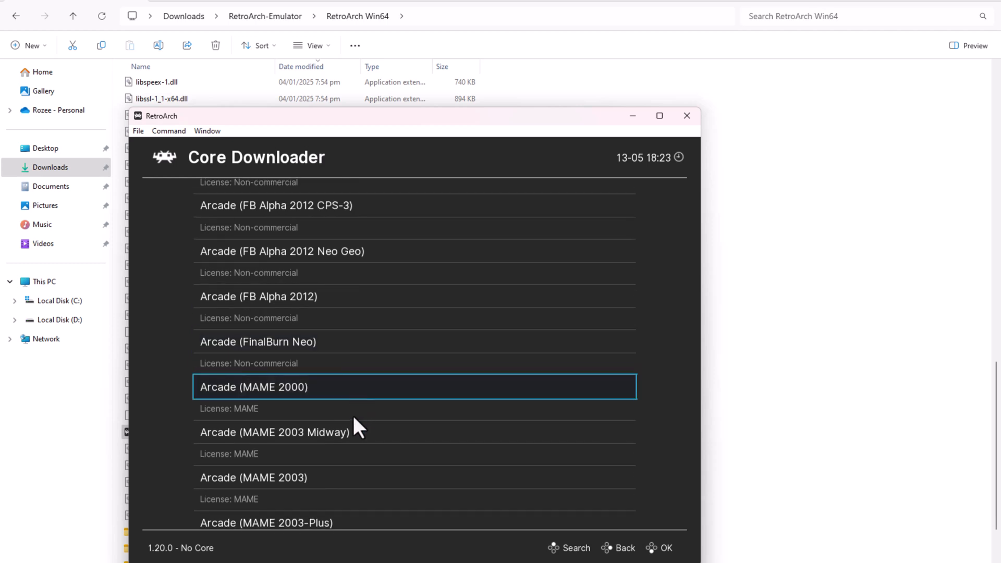
{"action": "scroll", "scroll_direction": "down", "scroll_amount": 3}
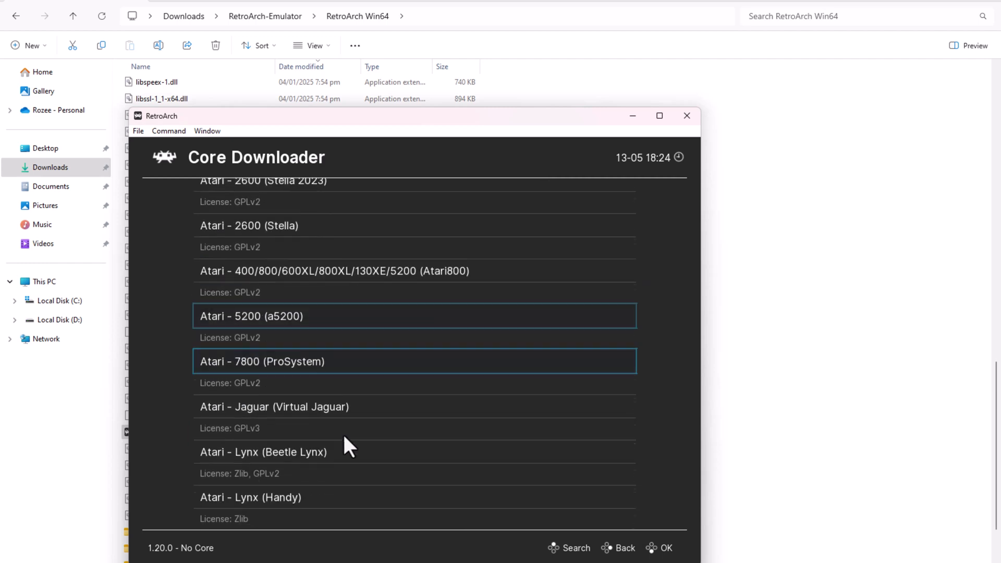
{"action": "scroll", "scroll_direction": "down", "scroll_amount": 3}
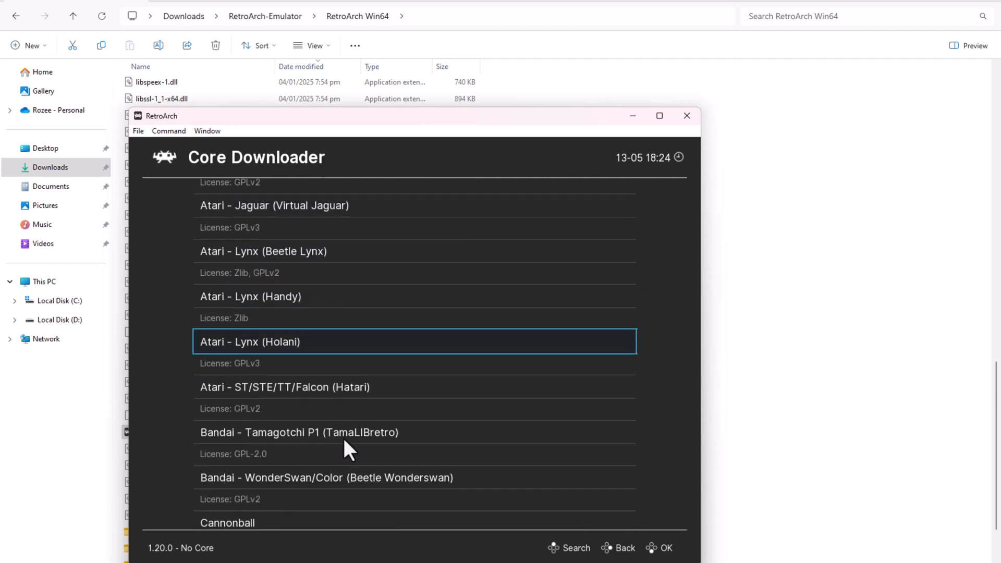
{"action": "scroll", "scroll_direction": "down", "scroll_amount": 3}
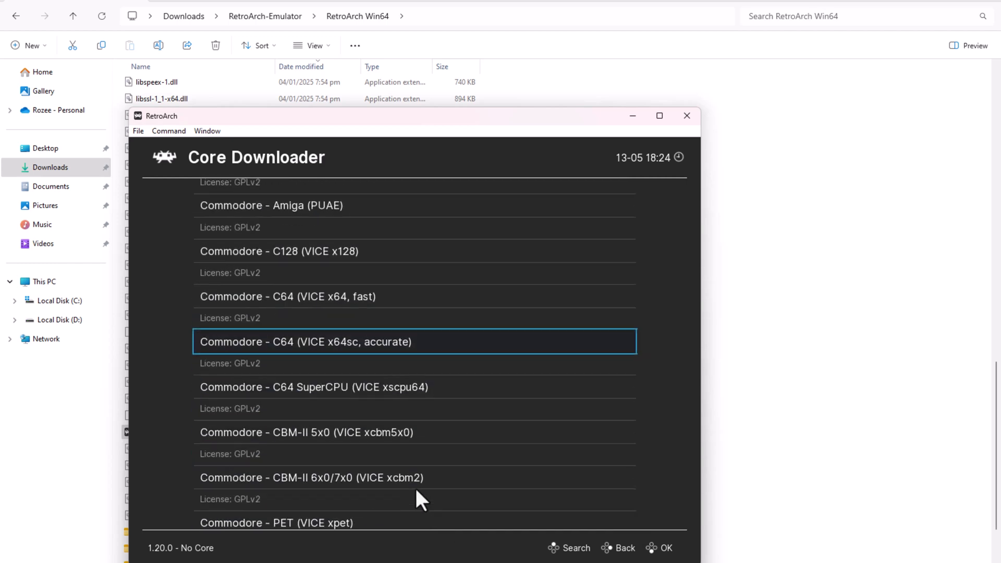
{"action": "scroll", "scroll_direction": "down", "scroll_amount": 3}
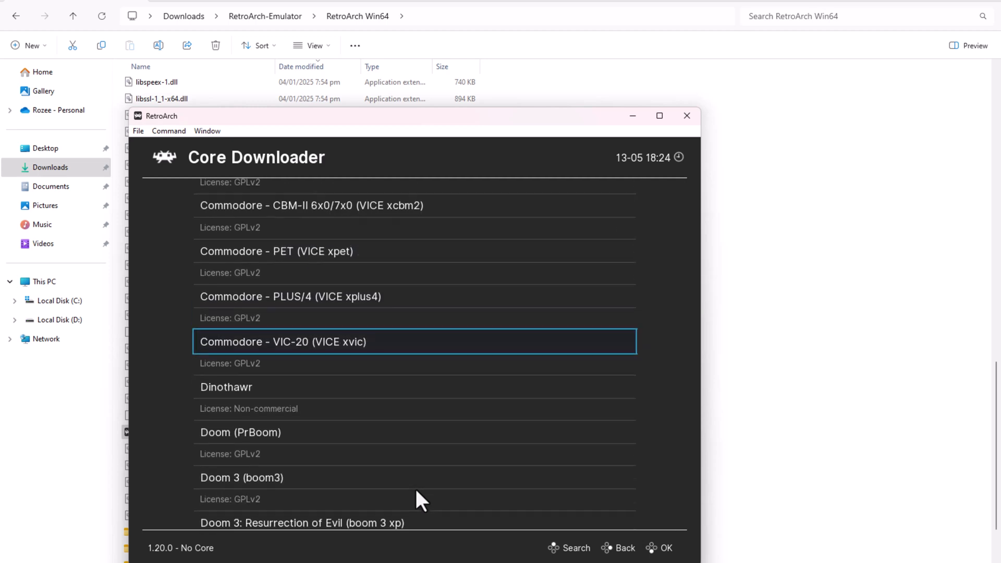
{"action": "scroll", "scroll_direction": "down", "scroll_amount": 3}
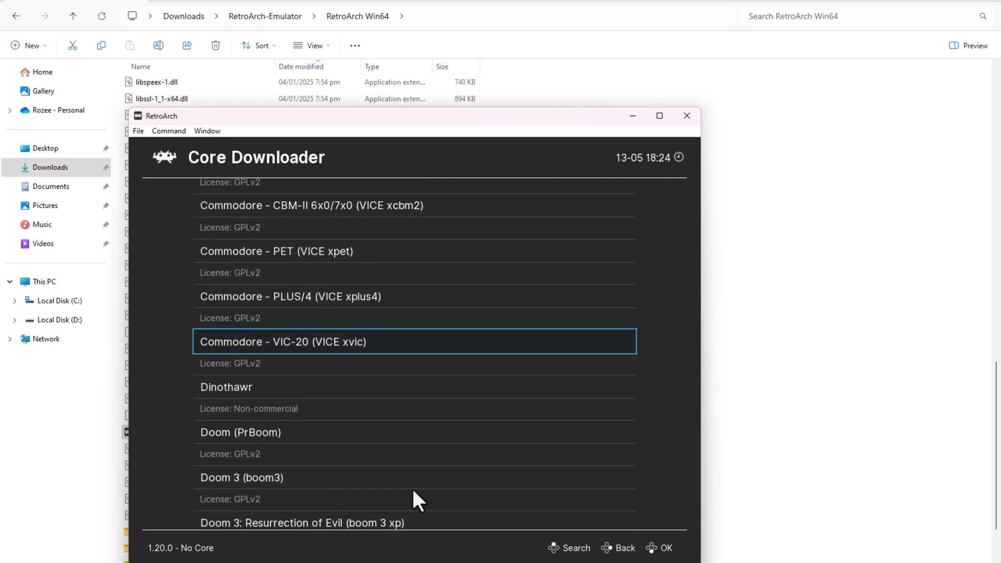
{"action": "scroll", "scroll_direction": "down", "scroll_amount": 3}
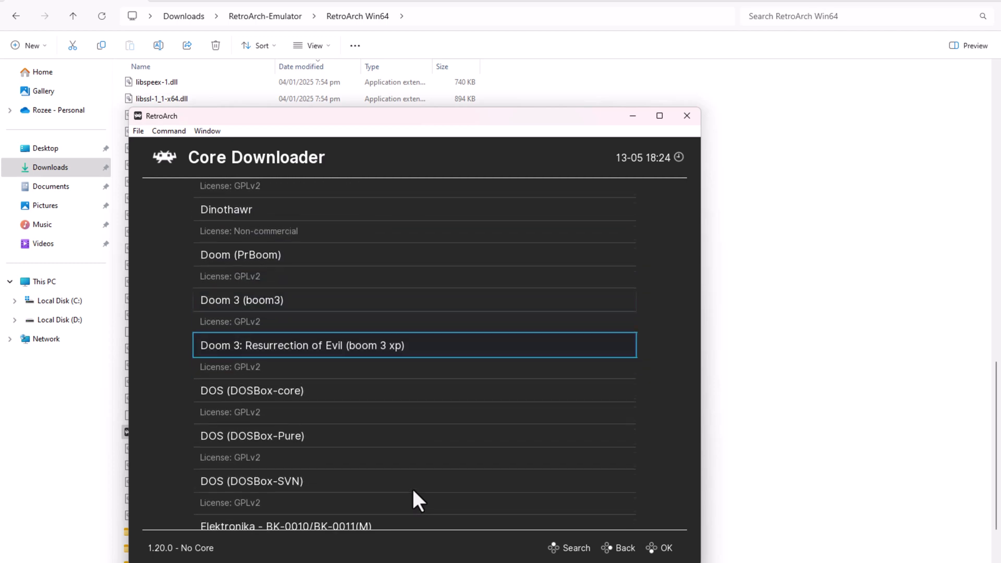
{"action": "scroll", "scroll_direction": "down", "scroll_amount": 3}
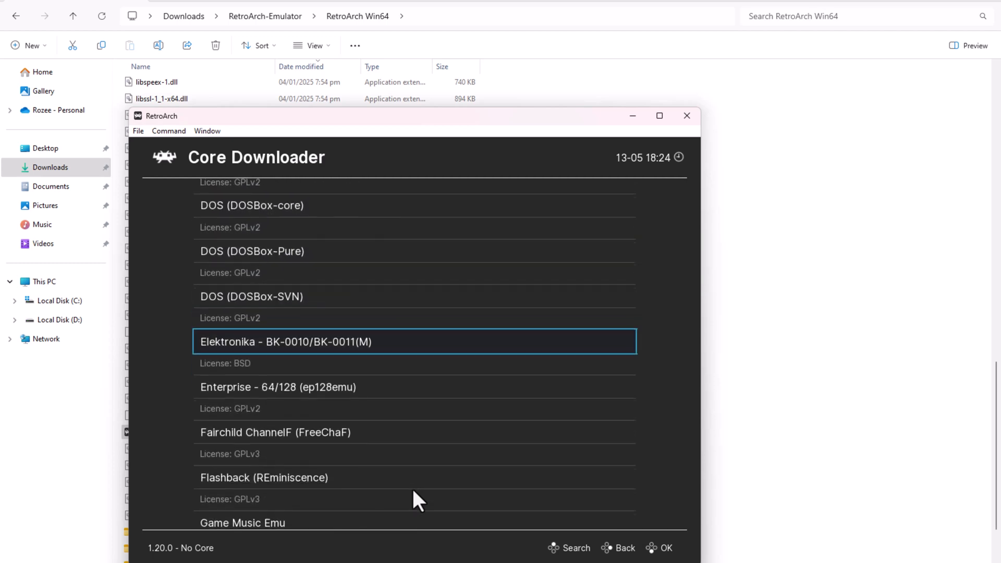
{"action": "scroll", "scroll_direction": "down", "scroll_amount": 3}
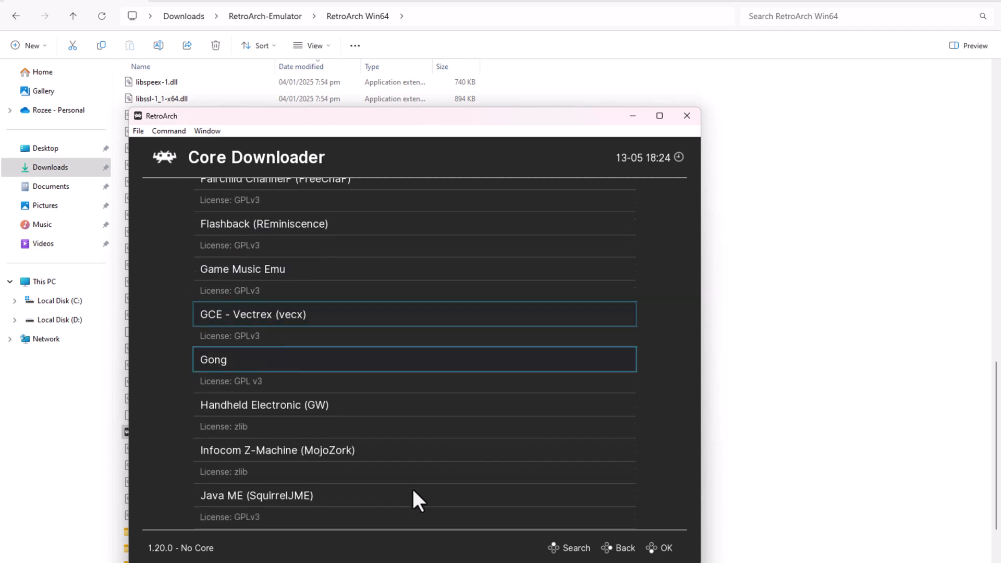
{"action": "scroll", "scroll_direction": "down", "scroll_amount": 3}
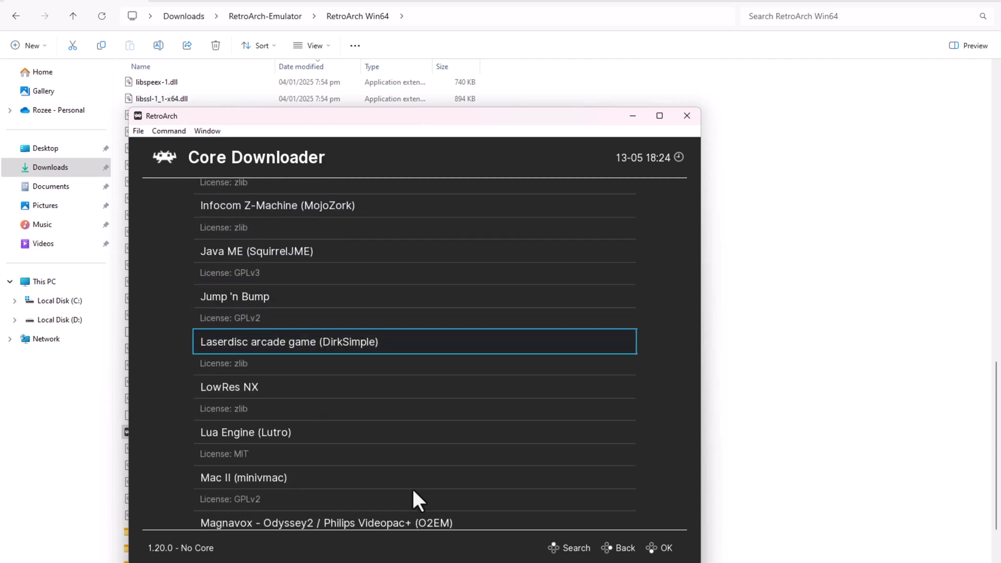
{"action": "scroll", "scroll_direction": "down", "scroll_amount": 3}
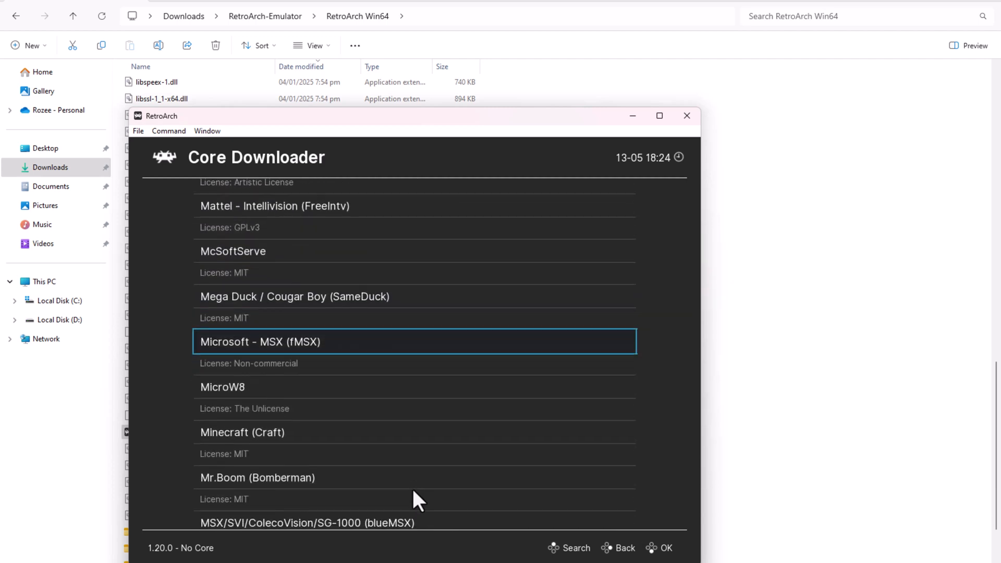
{"action": "scroll", "scroll_direction": "down", "scroll_amount": 3}
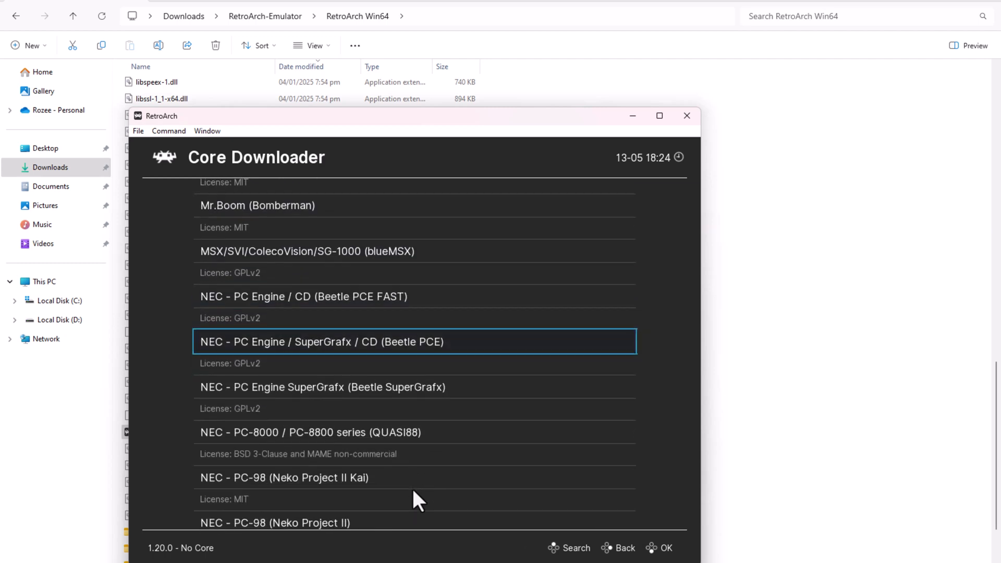
{"action": "scroll", "scroll_direction": "down", "scroll_amount": 3}
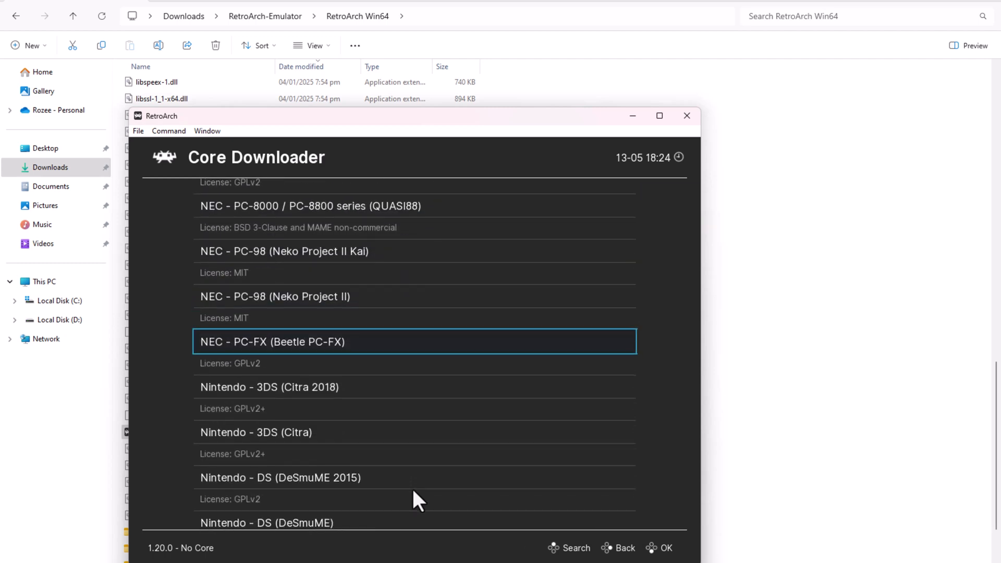
{"action": "scroll", "scroll_direction": "down", "scroll_amount": 3}
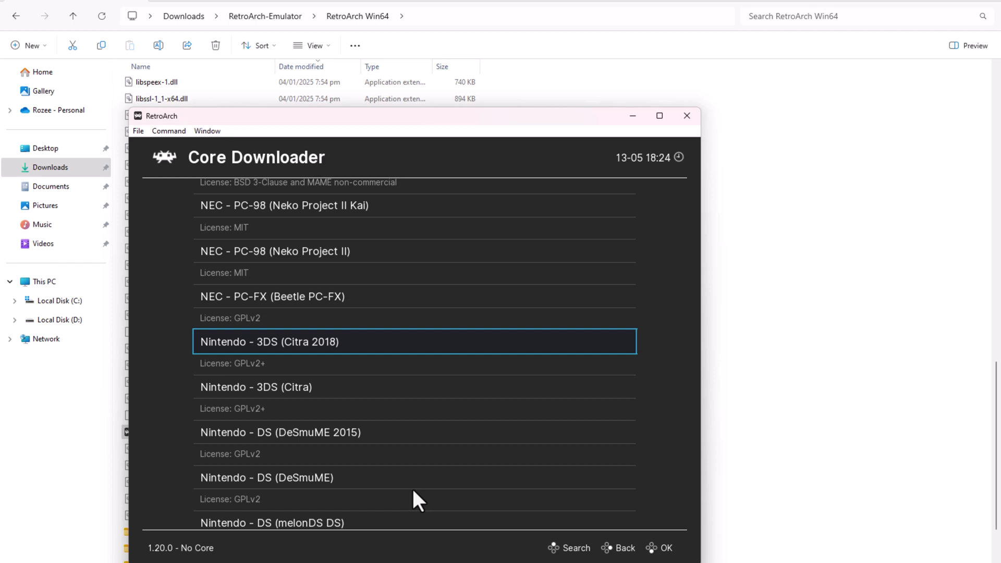
{"action": "scroll", "scroll_direction": "down", "scroll_amount": 3}
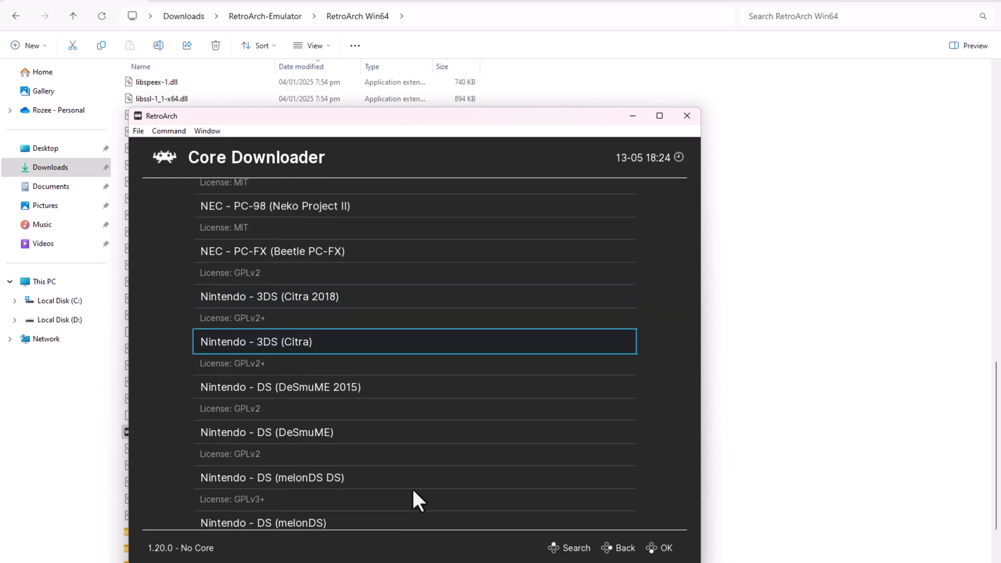
{"action": "mouse_move", "coordinate": [368, 379]}
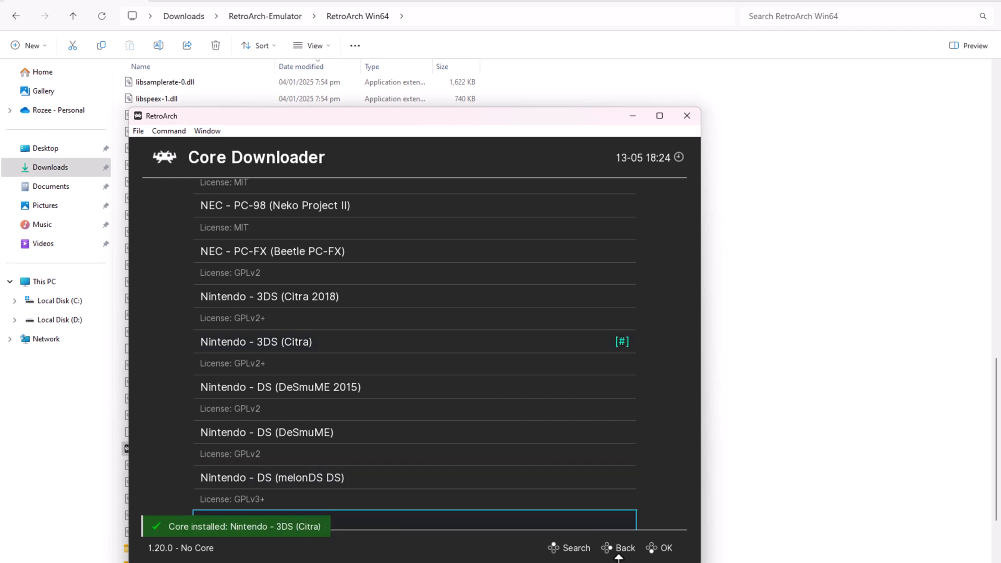
- Return to the main menu and browse Downloads through Load Content
{"action": "left_click", "coordinate": [624, 547]}
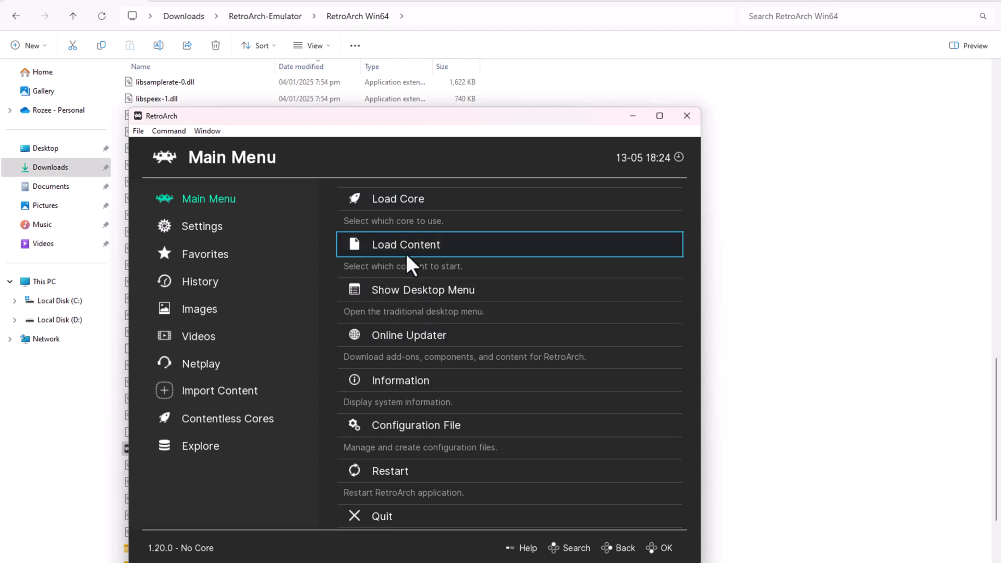
{"action": "left_click", "coordinate": [404, 244]}
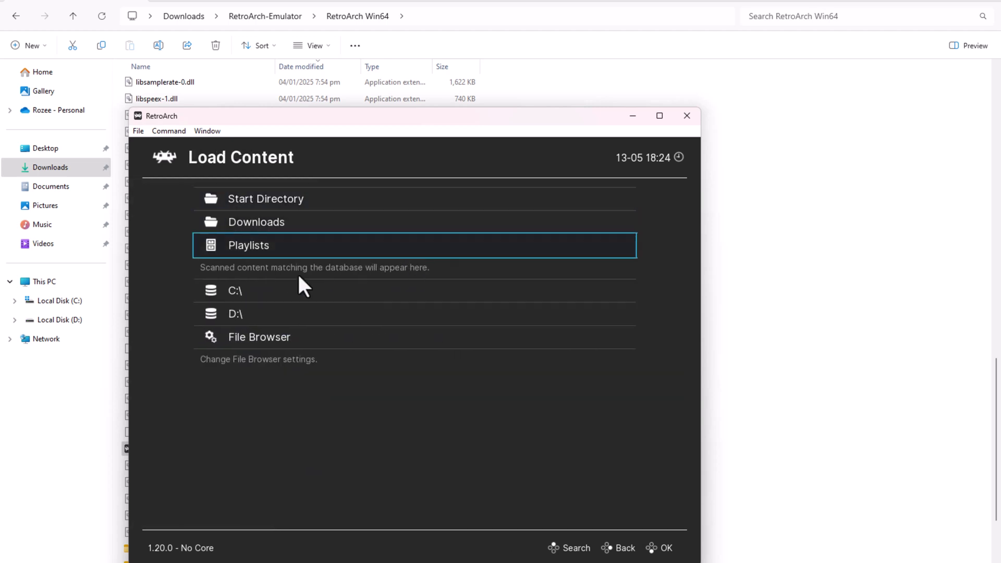
{"action": "left_click", "coordinate": [234, 291]}
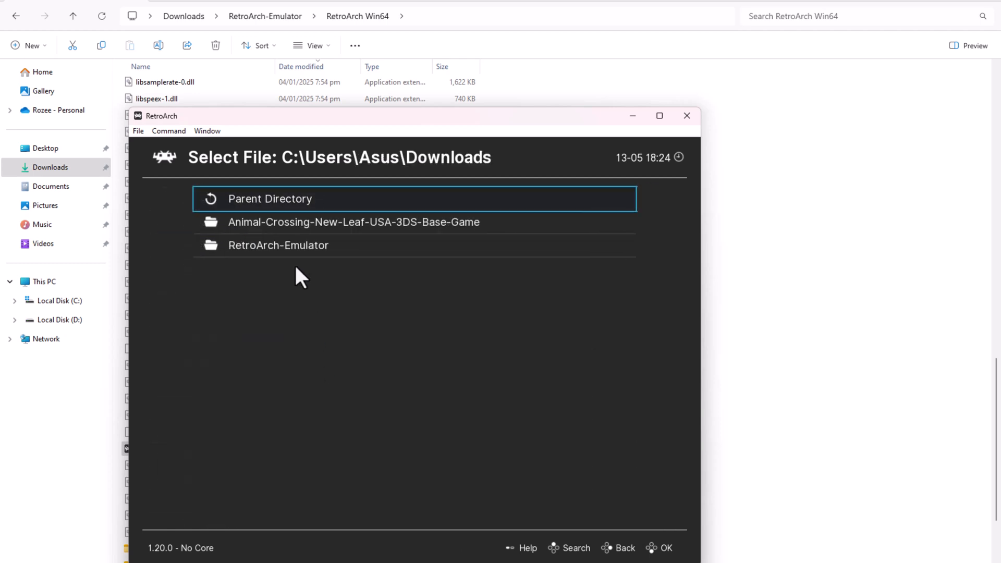
- Launch Animal Crossing - New Leaf (USA) from its base-game folder on the Citra core
{"action": "double_click", "coordinate": [353, 221]}
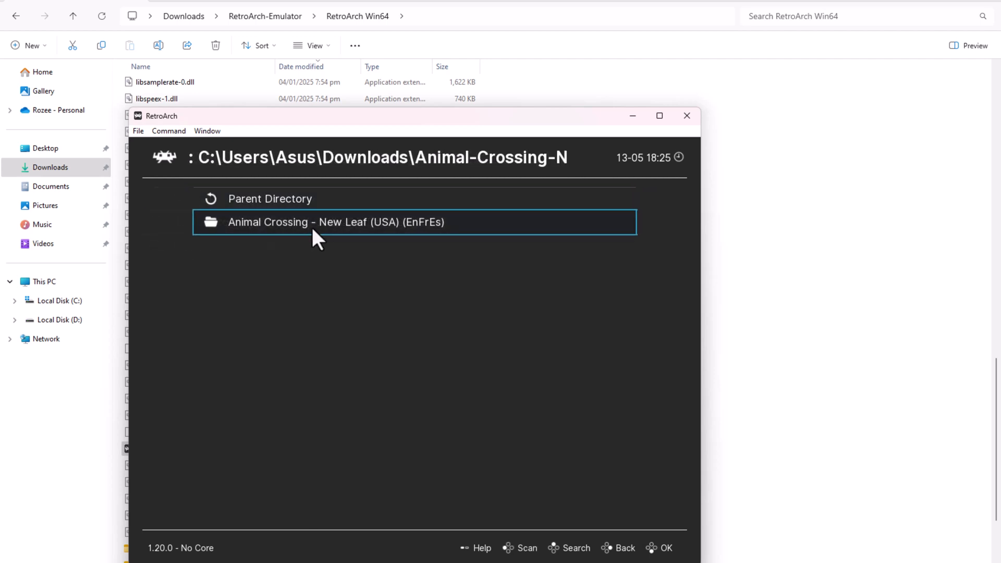
{"action": "double_click", "coordinate": [334, 221]}
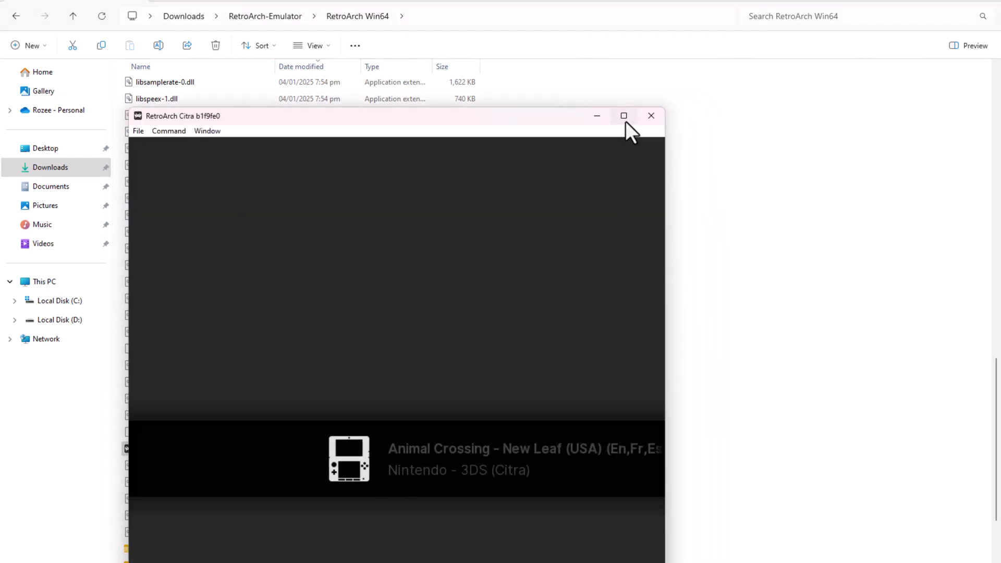
- Maximize the RetroArch window so New Leaf plays full-screen
{"action": "left_click", "coordinate": [623, 116]}
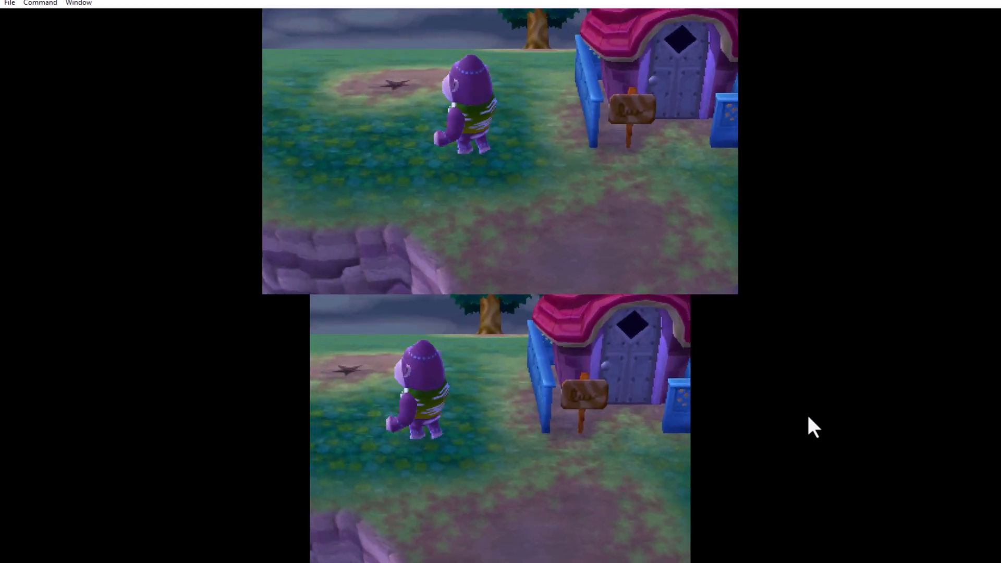
{"action": "left_click", "coordinate": [962, 44]}
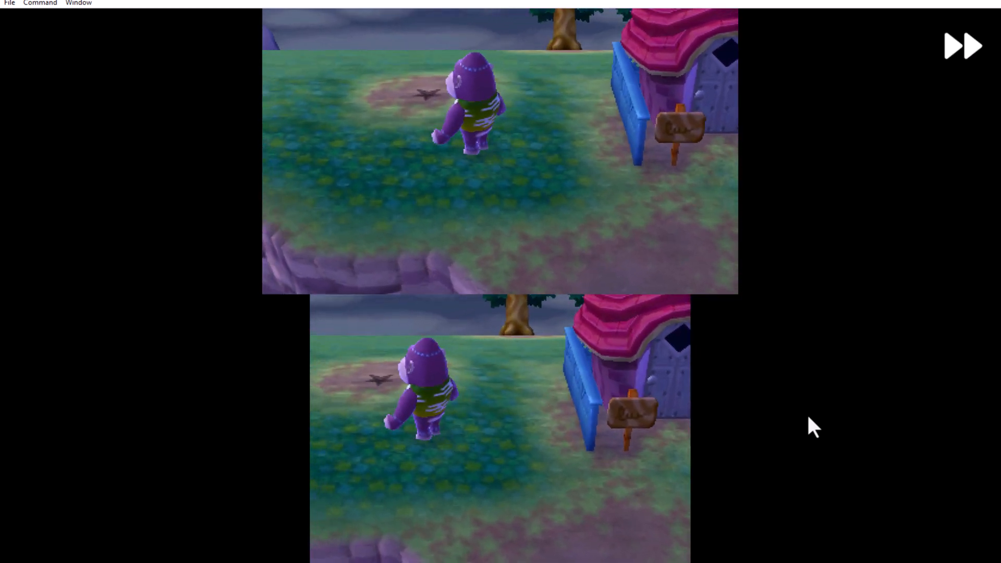